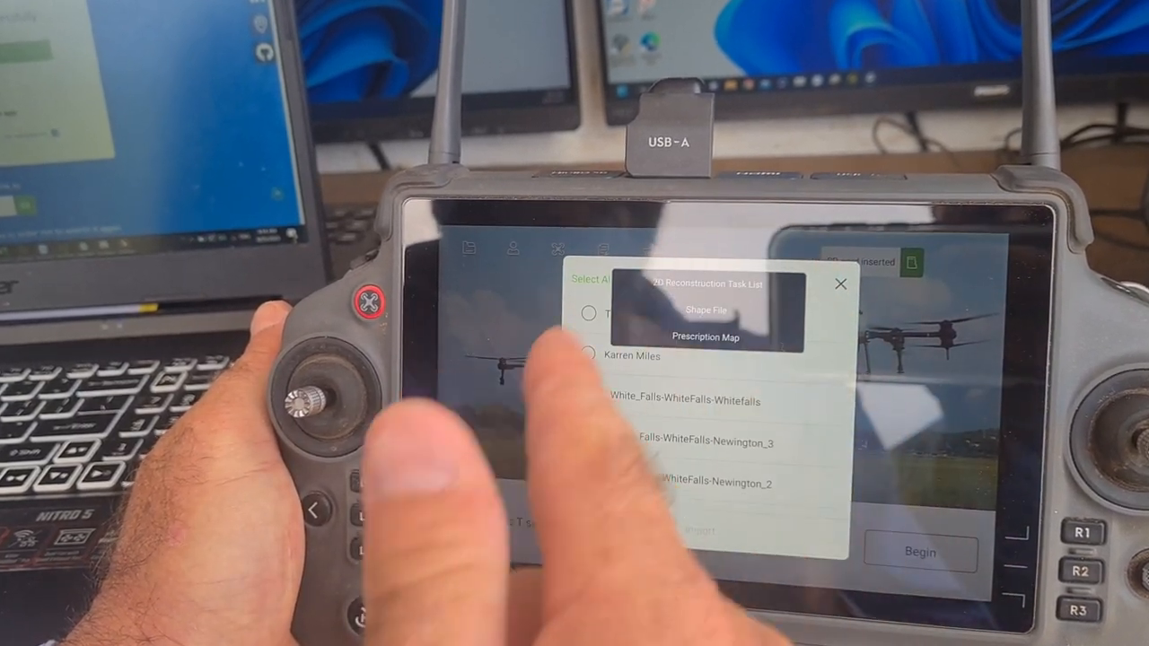
- Filter the import list to Shape File and select the Test Paddock shapefile
{"action": "left_click", "coordinate": [706, 312]}
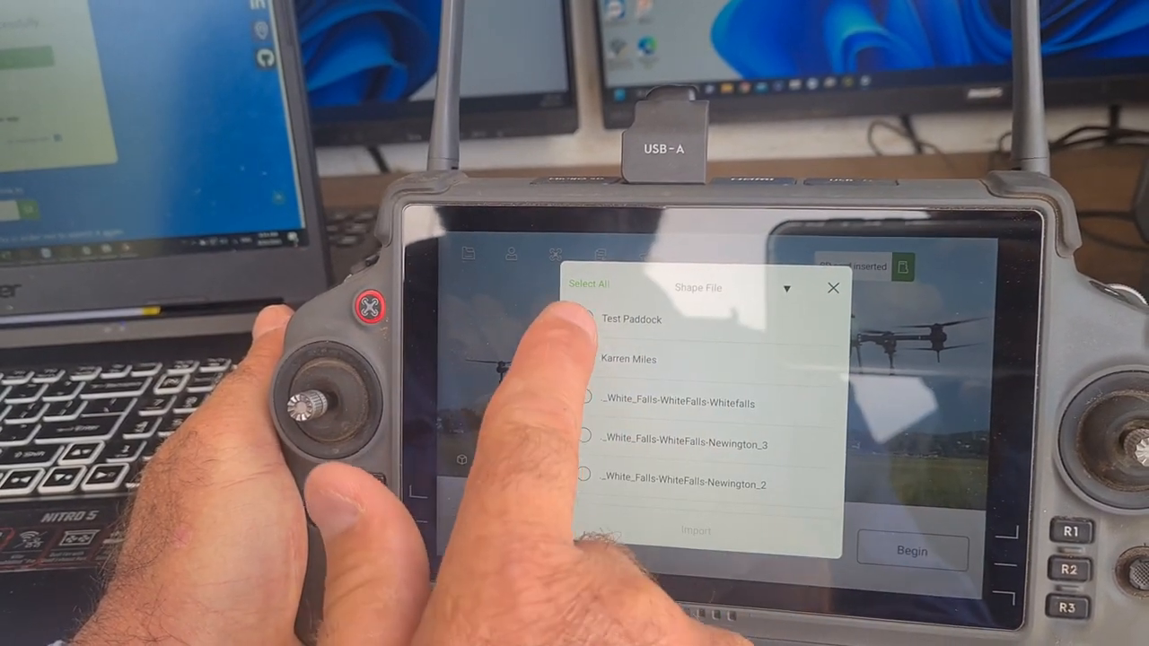
{"action": "left_click", "coordinate": [584, 328]}
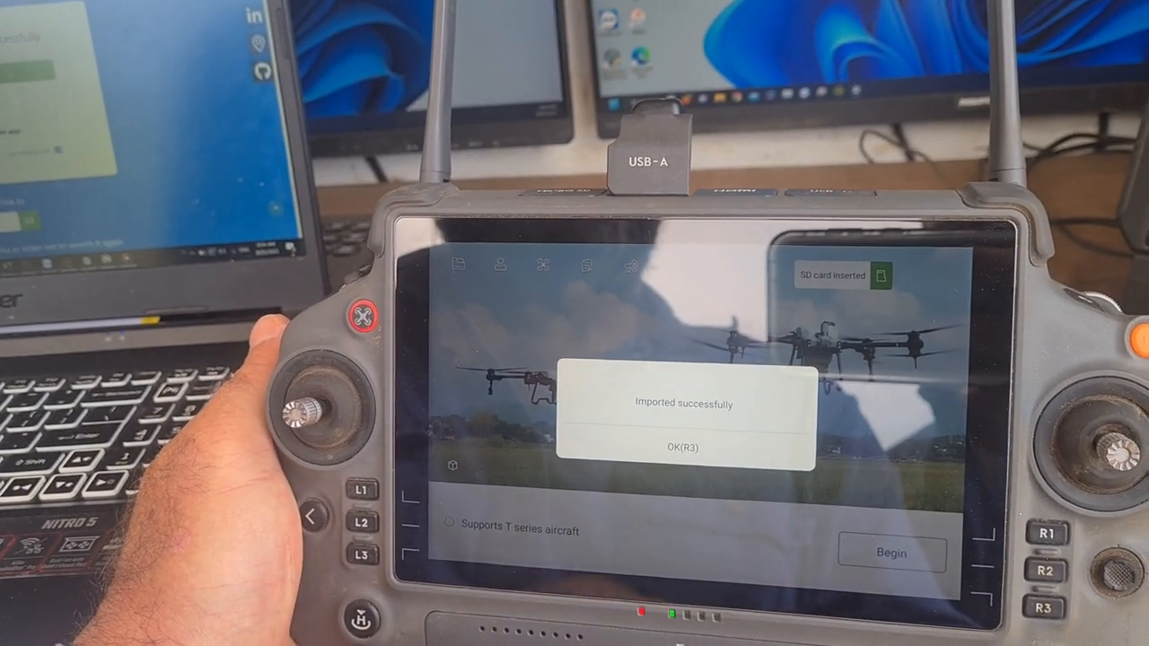
- Dismiss the import confirmation and open the Test Paddock boundary for editing
{"action": "left_click", "coordinate": [683, 446]}
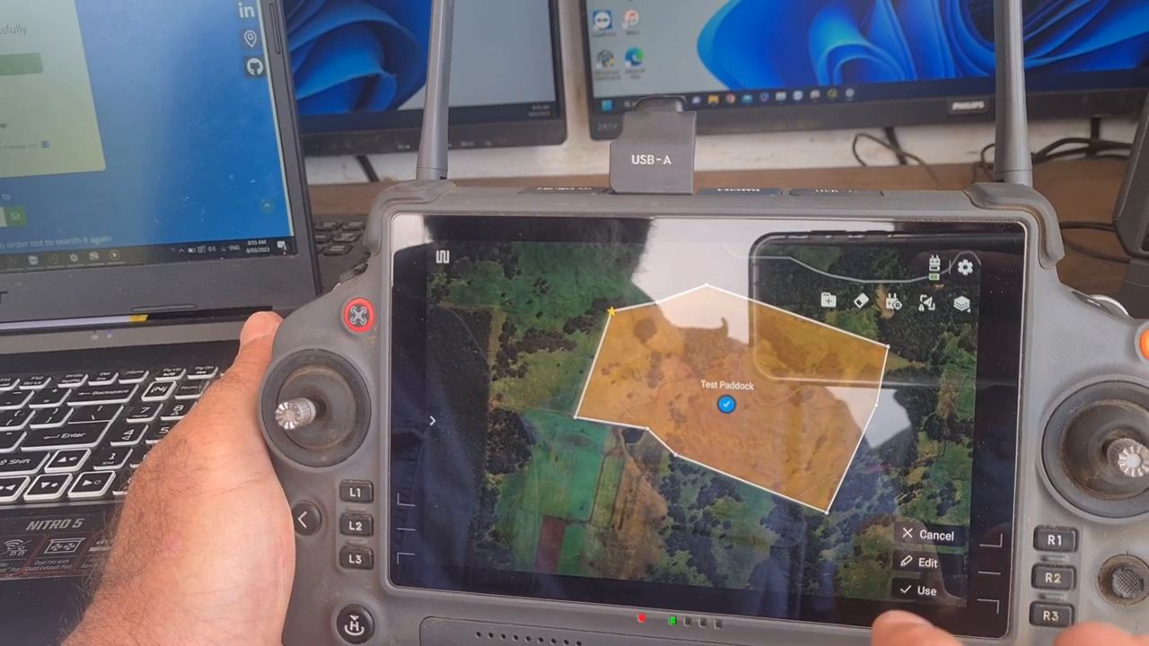
{"action": "left_click", "coordinate": [926, 563]}
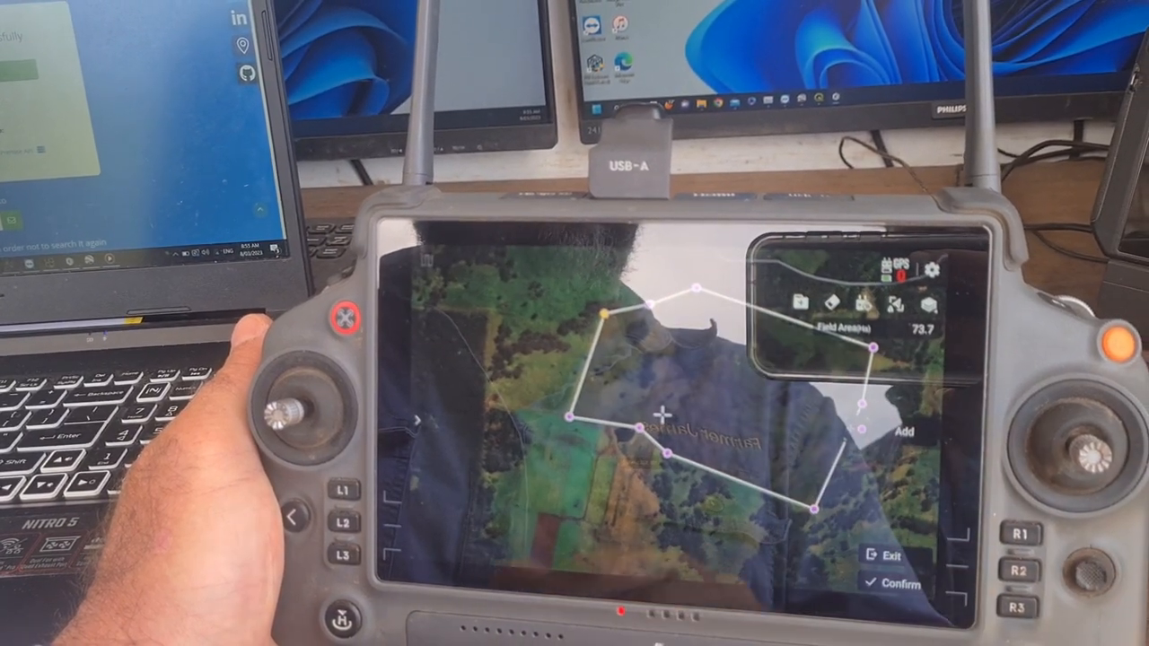